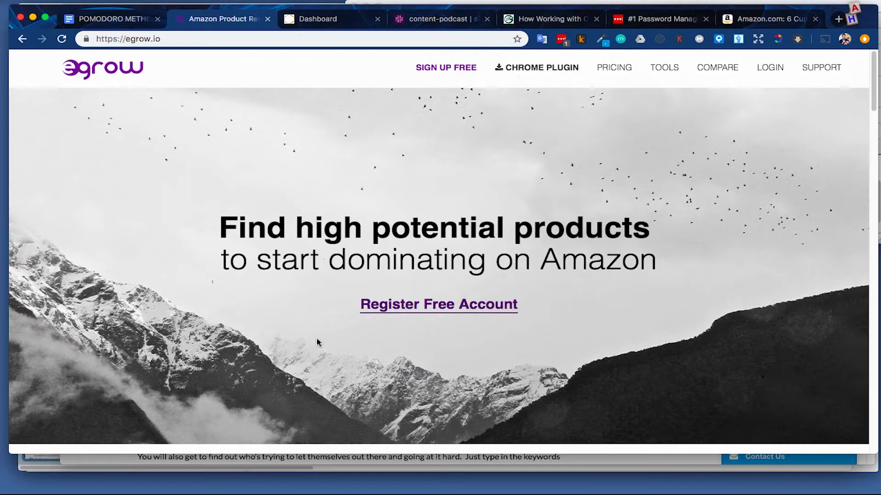
Log in to the eGrow member area, dismiss Video Tutorials, and head to Product Tracker.
{"action": "left_click", "coordinate": [769, 67]}
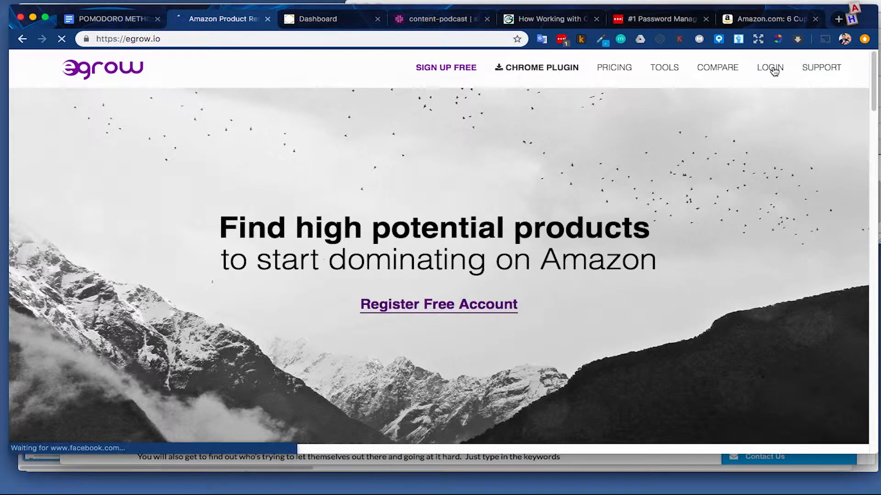
{"action": "left_click", "coordinate": [768, 67]}
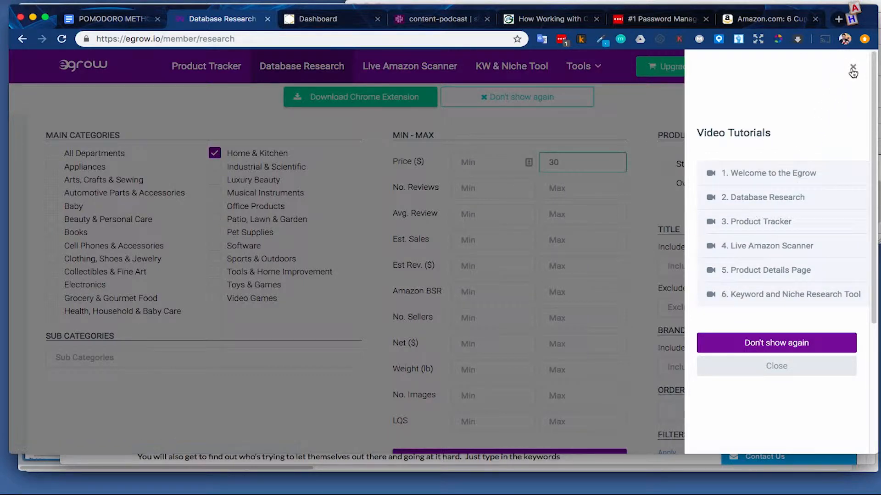
{"action": "left_click", "coordinate": [853, 69]}
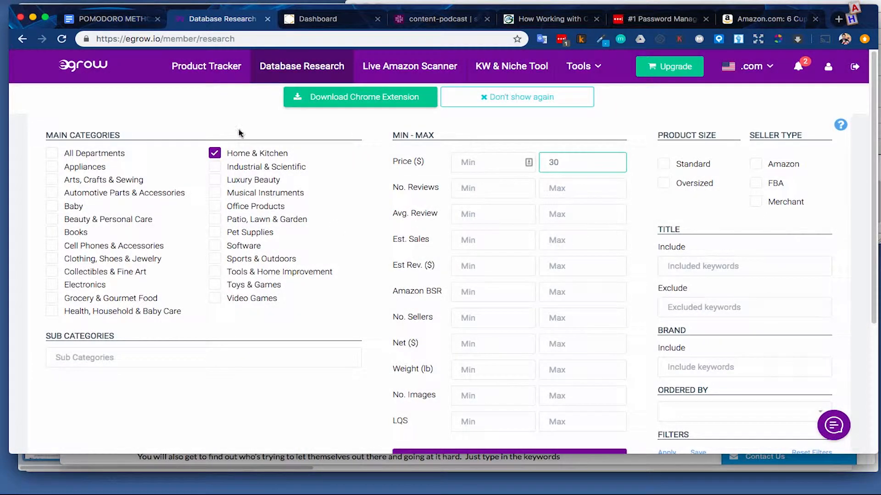
{"action": "left_click", "coordinate": [207, 66]}
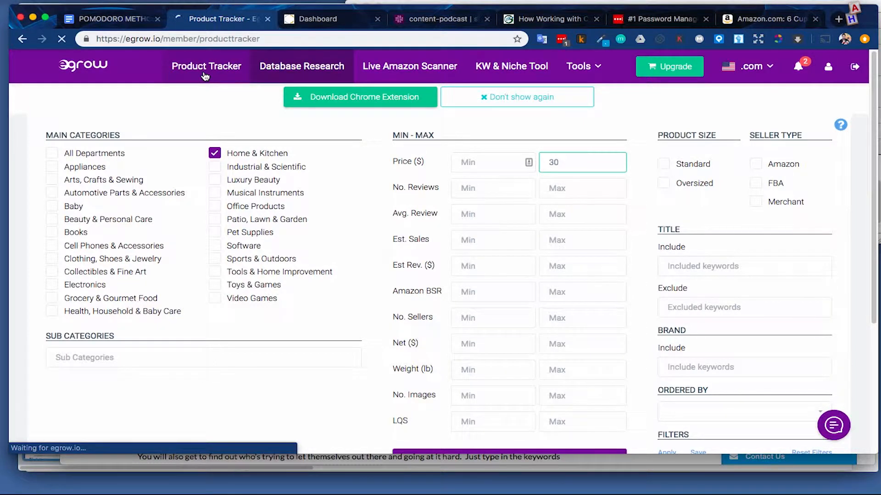
Load the Product Tracker list of tracked kitchen products and scroll through it.
{"action": "left_click", "coordinate": [206, 66]}
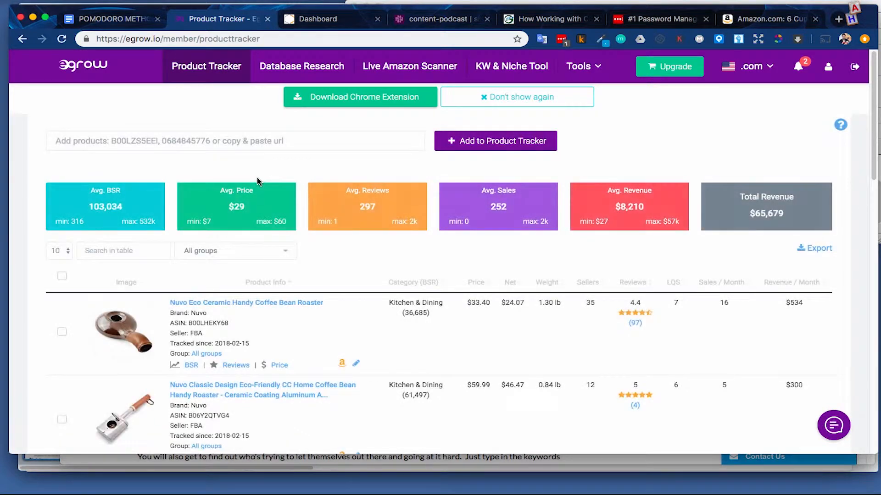
{"action": "scroll", "scroll_direction": "down", "scroll_amount": 3}
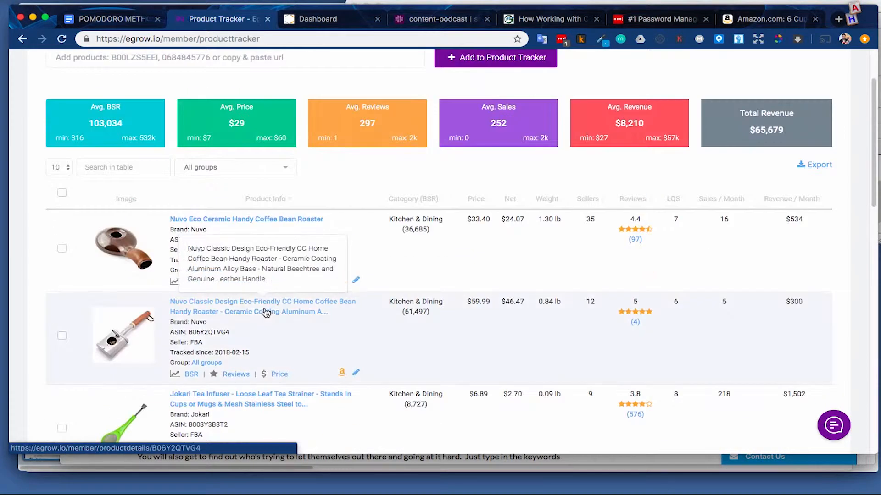
{"action": "mouse_move", "coordinate": [401, 270]}
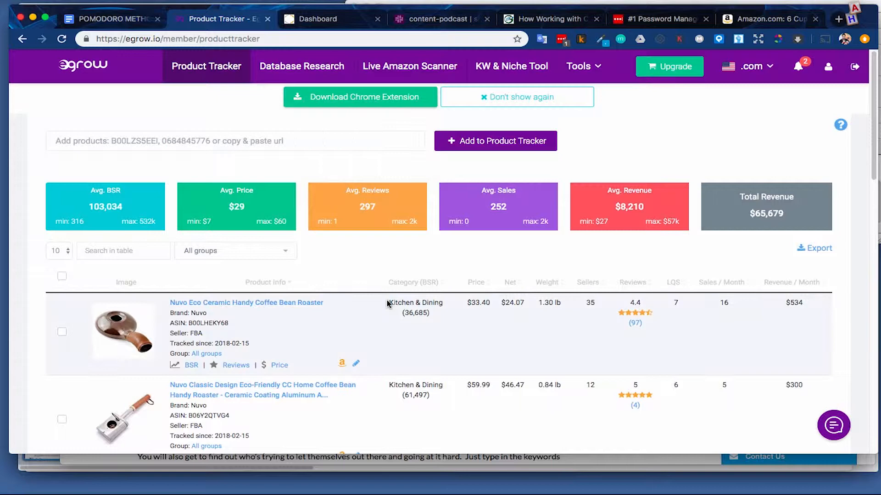
{"action": "scroll", "scroll_direction": "down", "scroll_amount": 3}
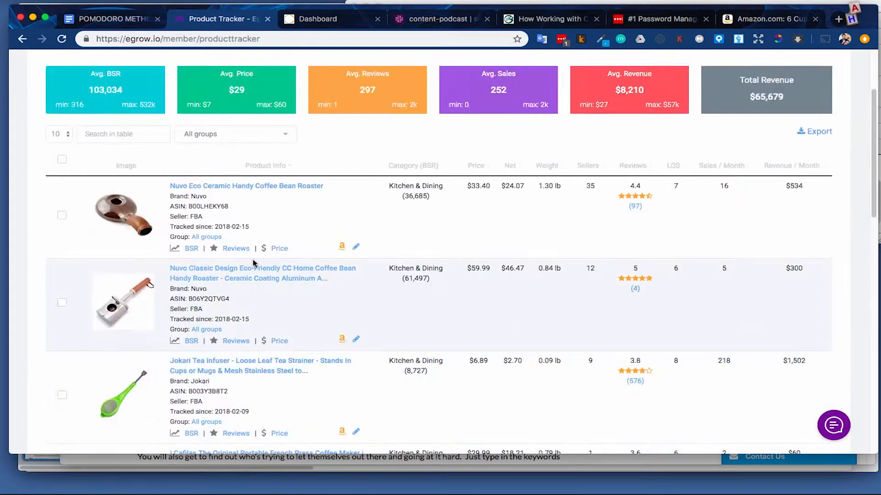
View the first coffee roaster's BSR and sales history chart, then close it.
{"action": "left_click", "coordinate": [191, 249]}
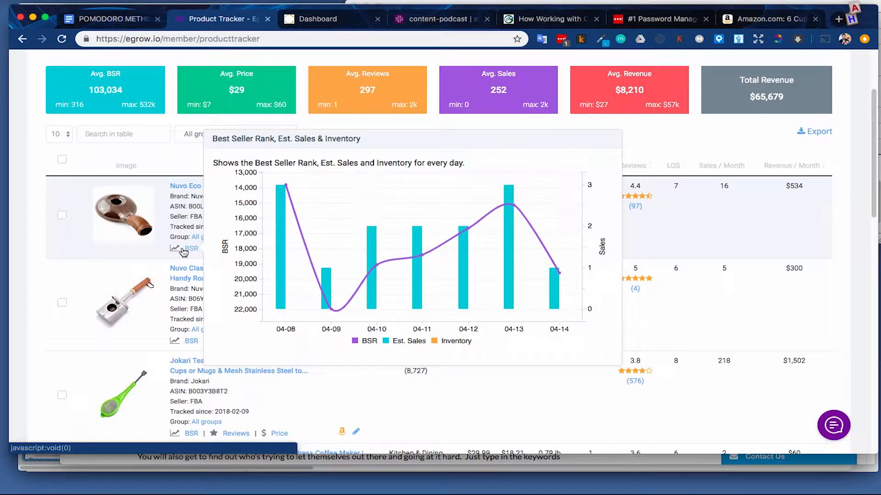
{"action": "left_click", "coordinate": [236, 248]}
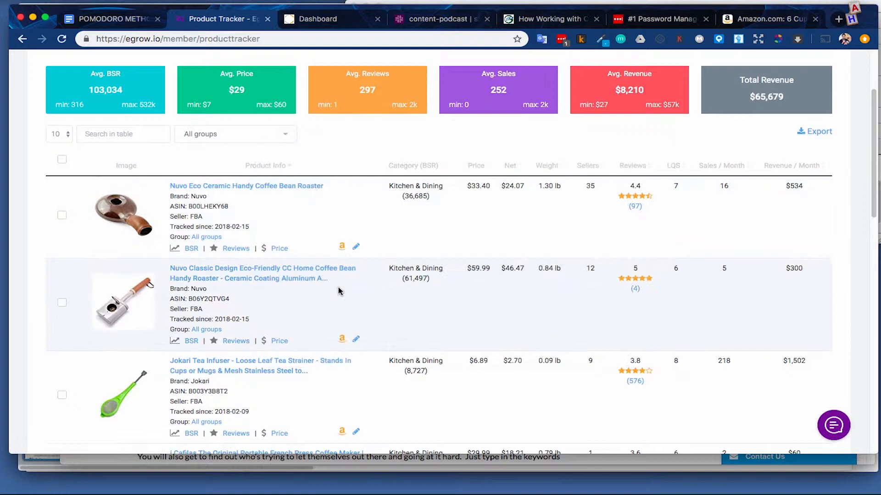
{"action": "left_click", "coordinate": [279, 248]}
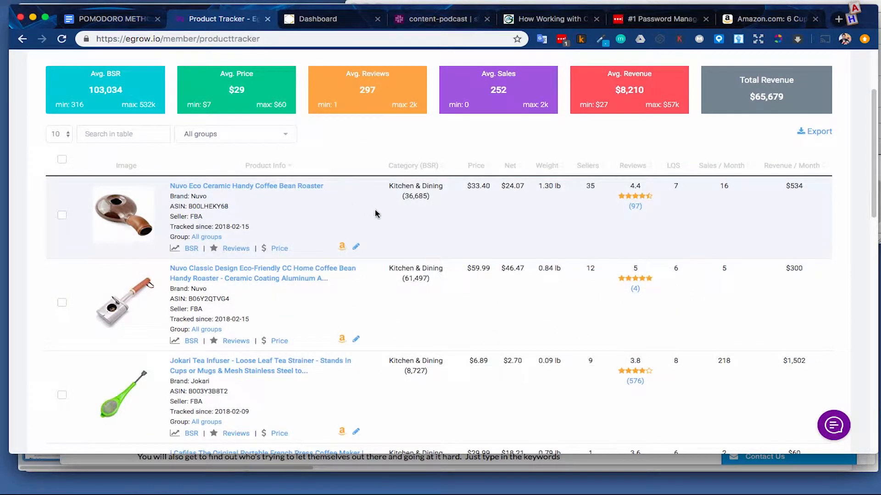
{"action": "mouse_move", "coordinate": [446, 202]}
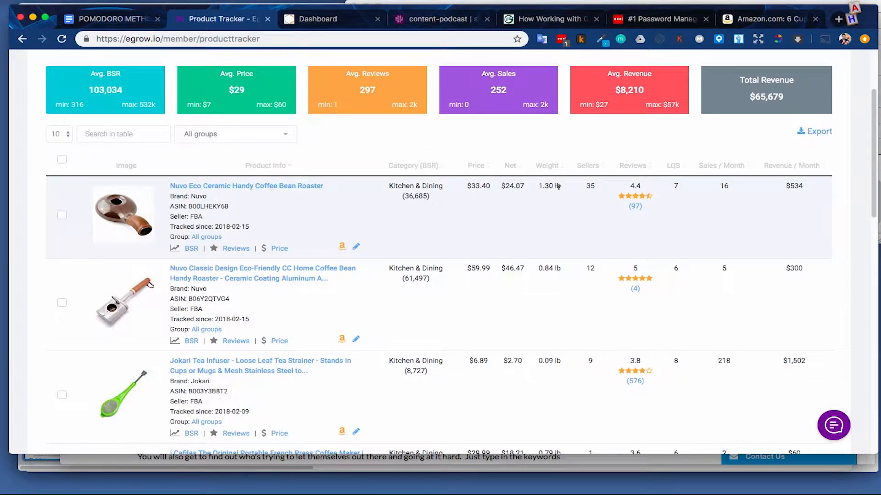
{"action": "mouse_move", "coordinate": [634, 195]}
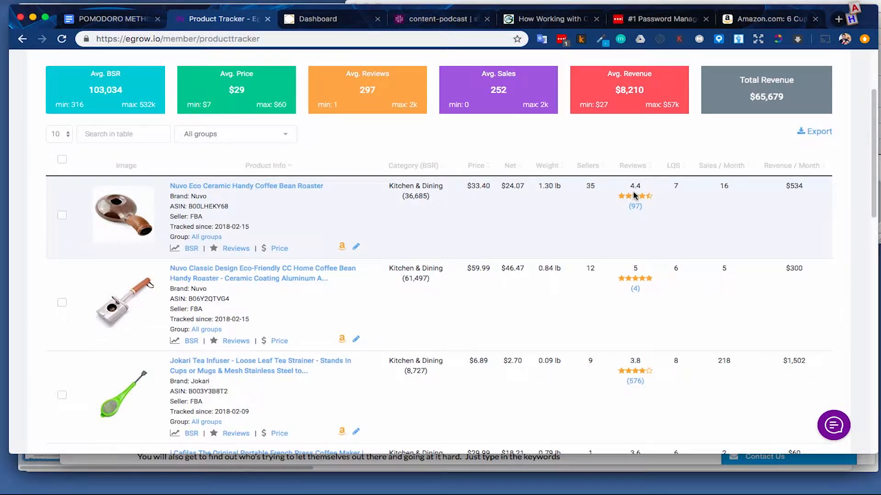
{"action": "mouse_move", "coordinate": [672, 165]}
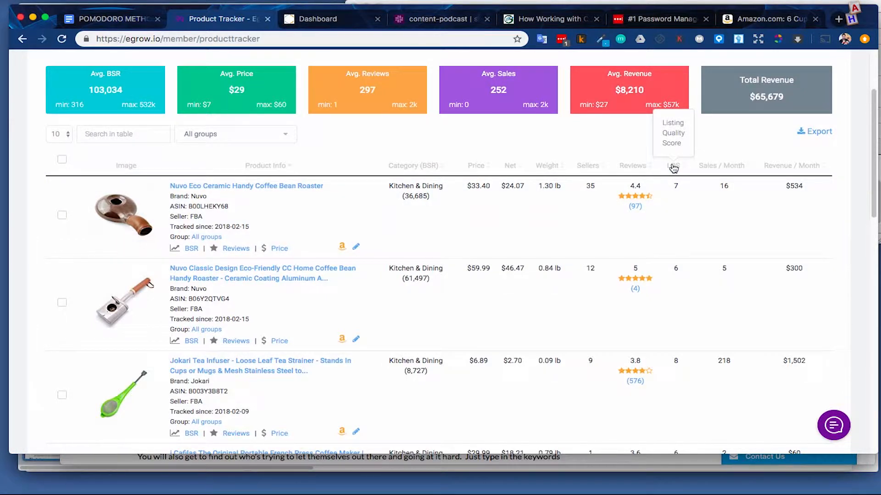
{"action": "scroll", "scroll_direction": "down", "scroll_amount": 3}
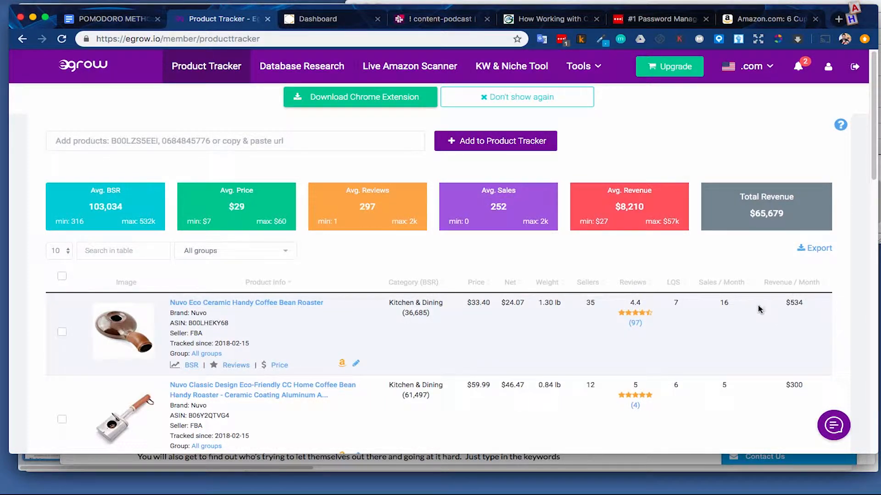
{"action": "mouse_move", "coordinate": [762, 311]}
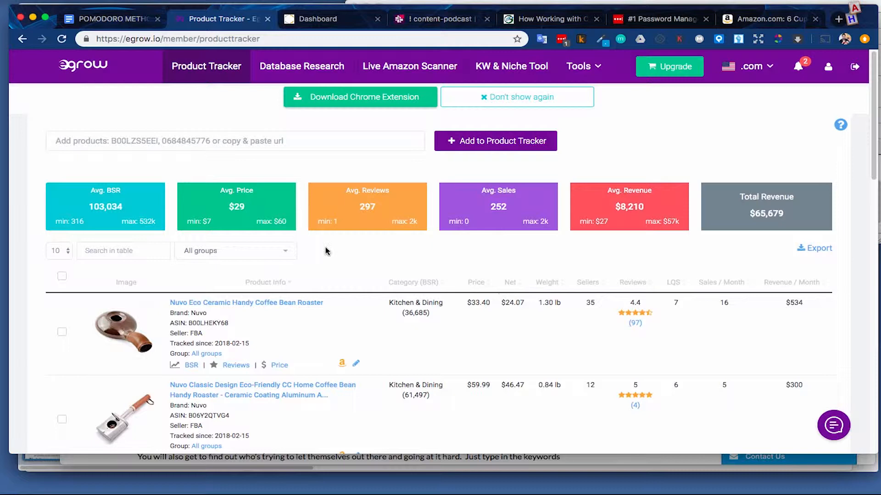
Return to Database Research, dismiss Video Tutorials, and check the Home & Kitchen category.
{"action": "left_click", "coordinate": [301, 66]}
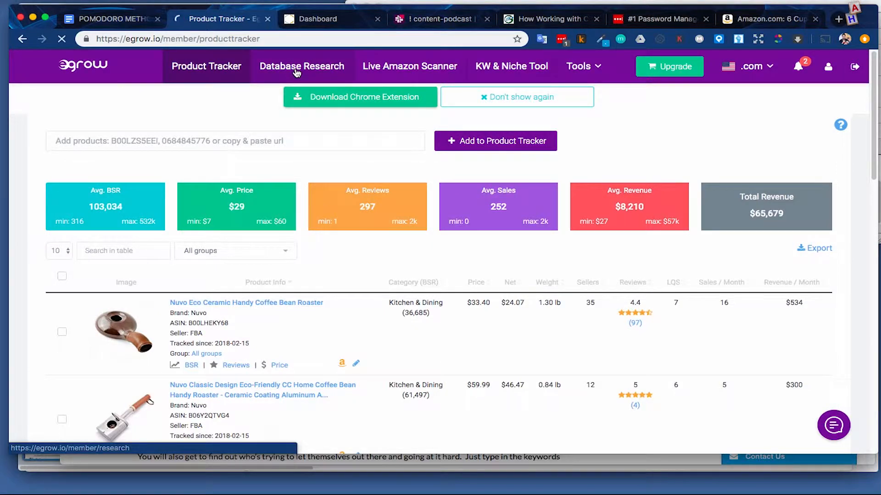
{"action": "left_click", "coordinate": [302, 66]}
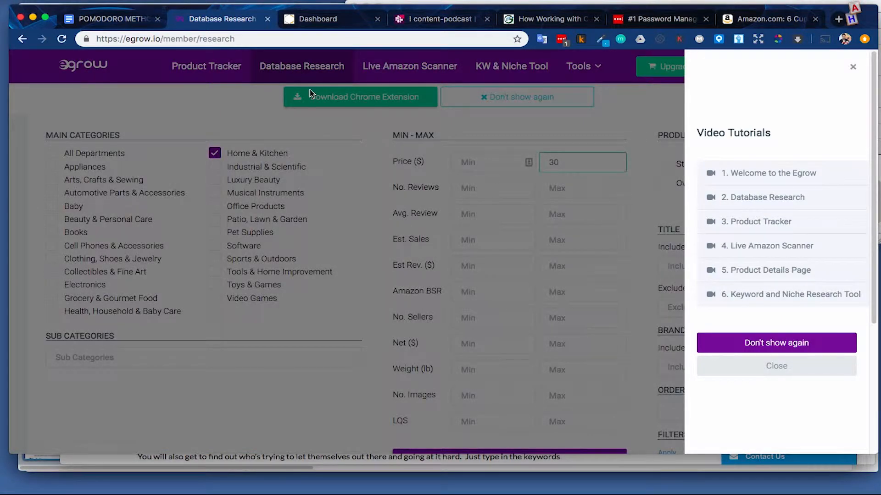
{"action": "left_click", "coordinate": [776, 366]}
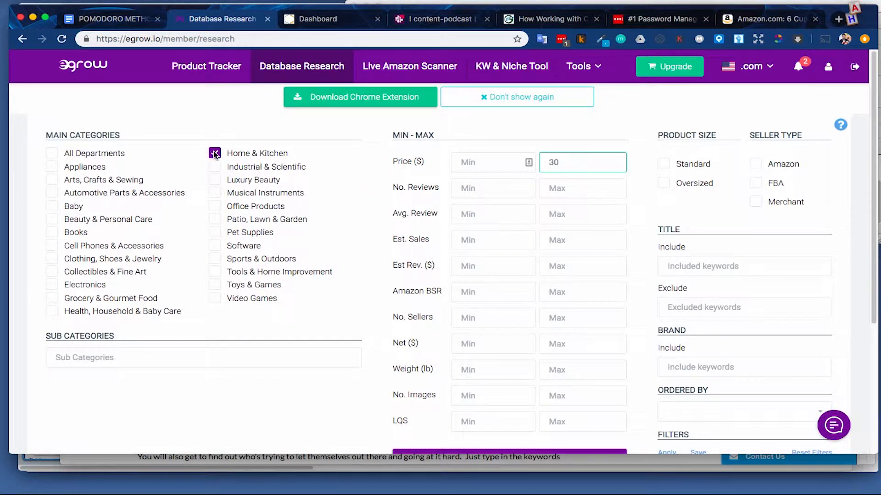
{"action": "left_click", "coordinate": [215, 153]}
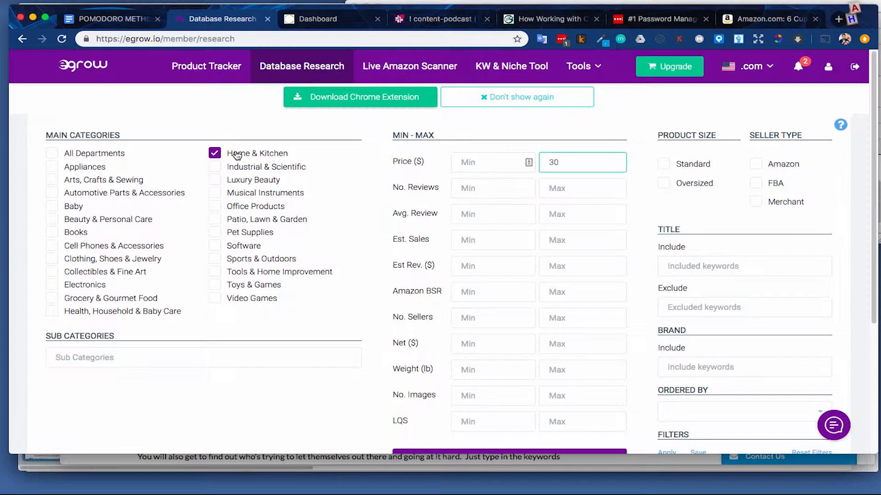
{"action": "mouse_move", "coordinate": [245, 156]}
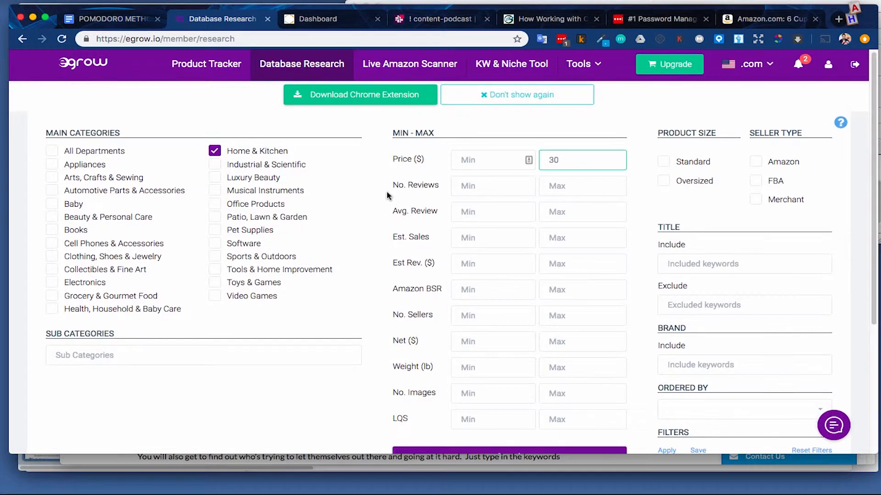
Set Price min 10 (max 30) and LQS max 7, then run the Home & Kitchen search.
{"action": "type", "text": "0"}
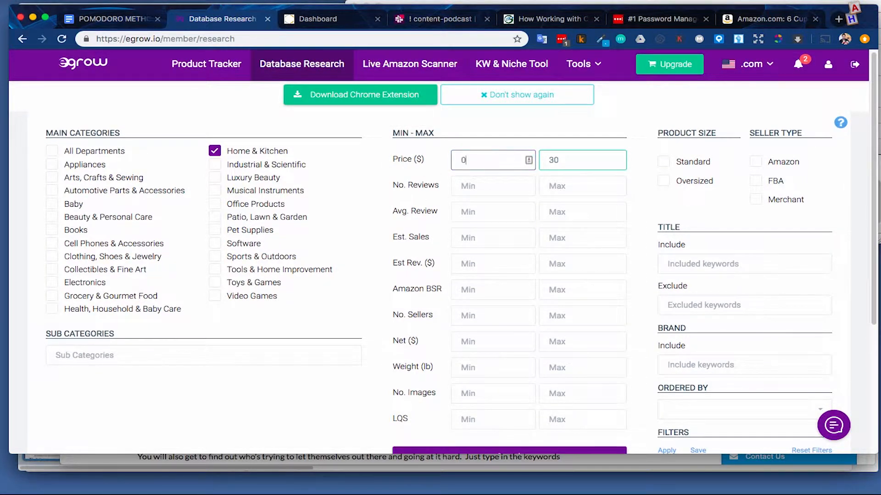
{"action": "type", "text": "10"}
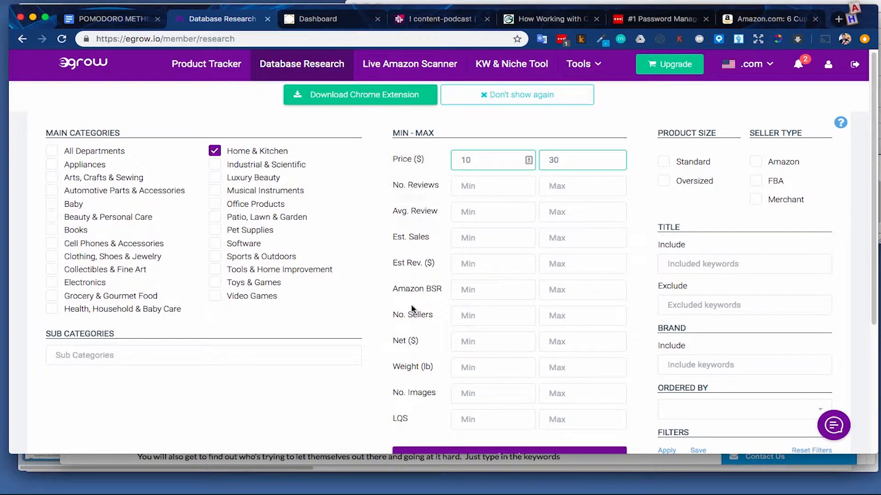
{"action": "scroll", "scroll_direction": "down", "scroll_amount": 3}
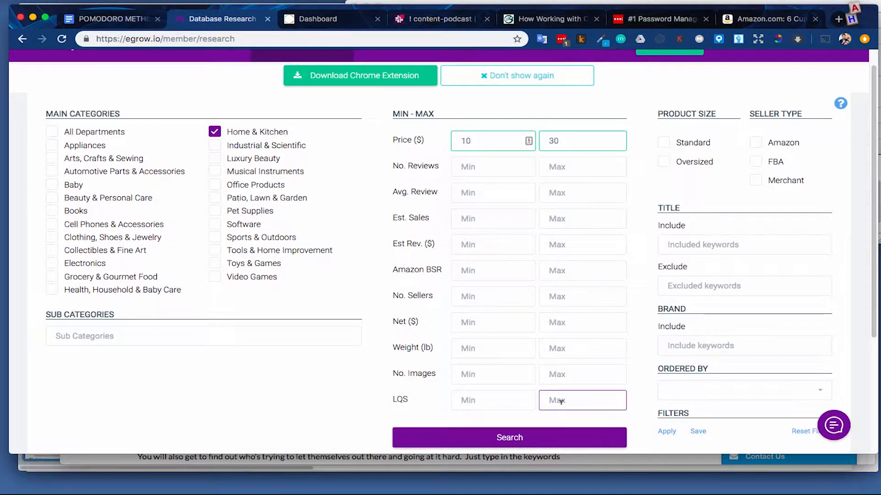
{"action": "type", "text": "7"}
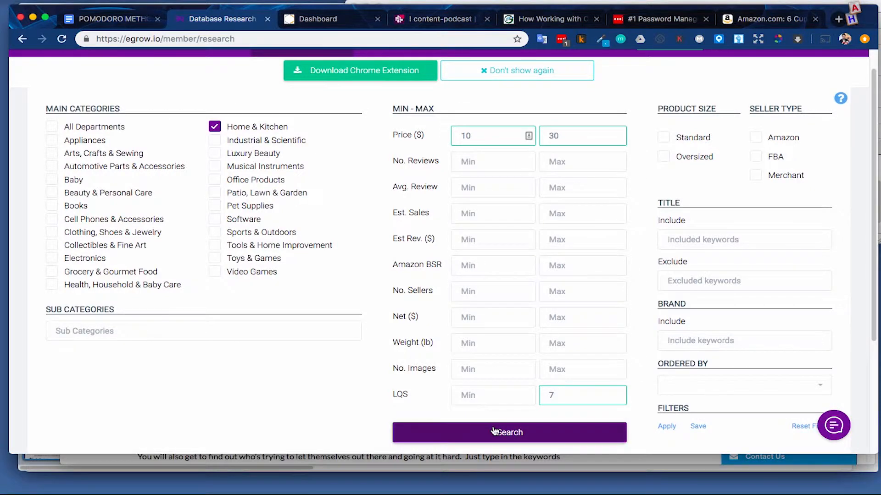
{"action": "left_click", "coordinate": [509, 432]}
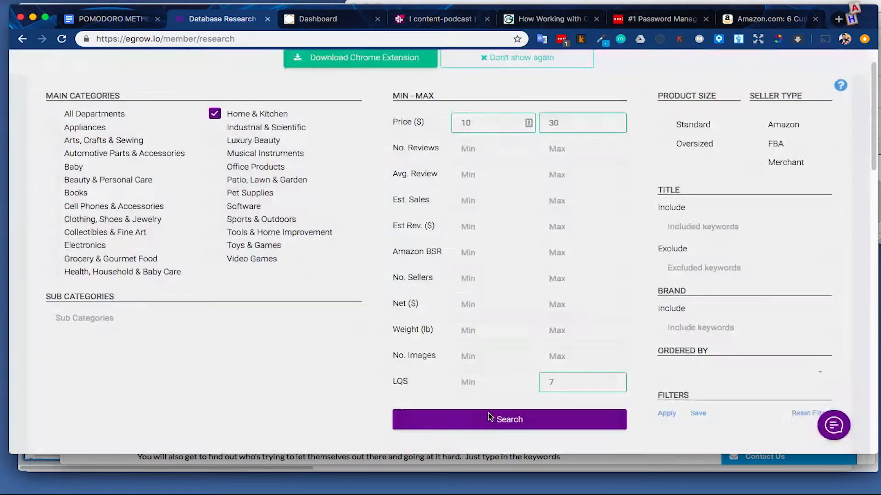
Scroll through the $13–$23 low-LQS Home & Kitchen results and back to the filters.
{"action": "left_click", "coordinate": [508, 419]}
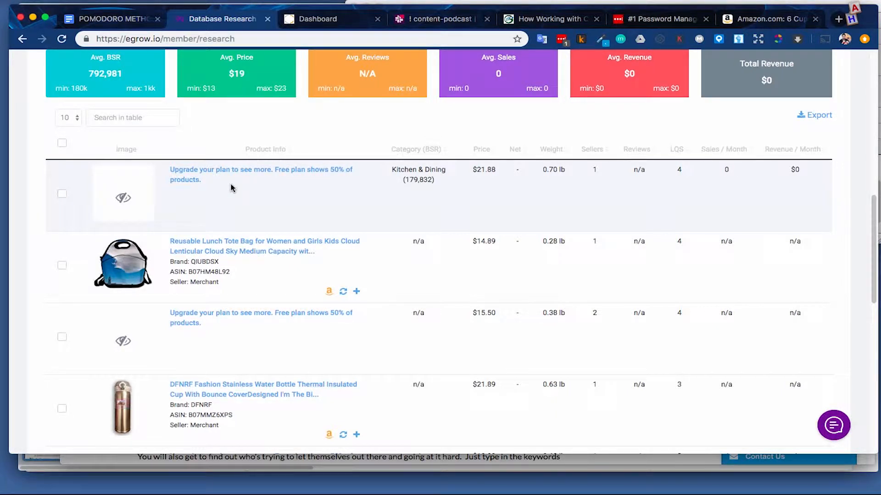
{"action": "mouse_move", "coordinate": [385, 214]}
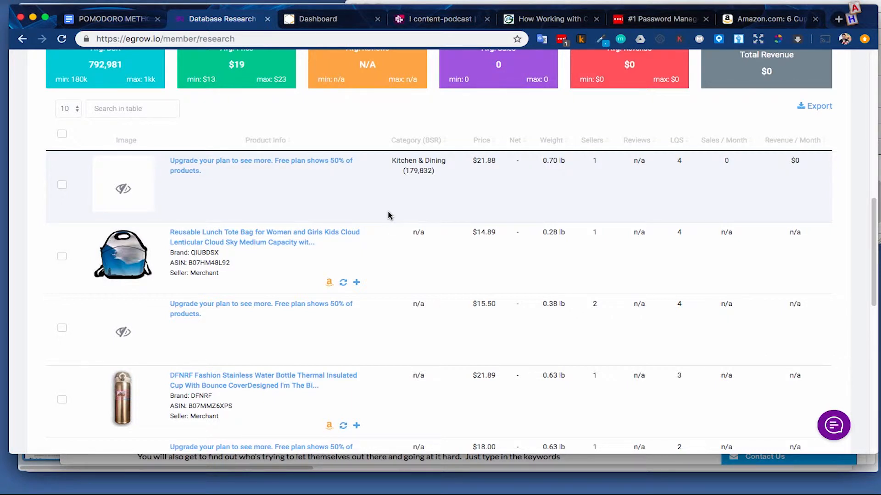
{"action": "scroll", "scroll_direction": "down", "scroll_amount": 3}
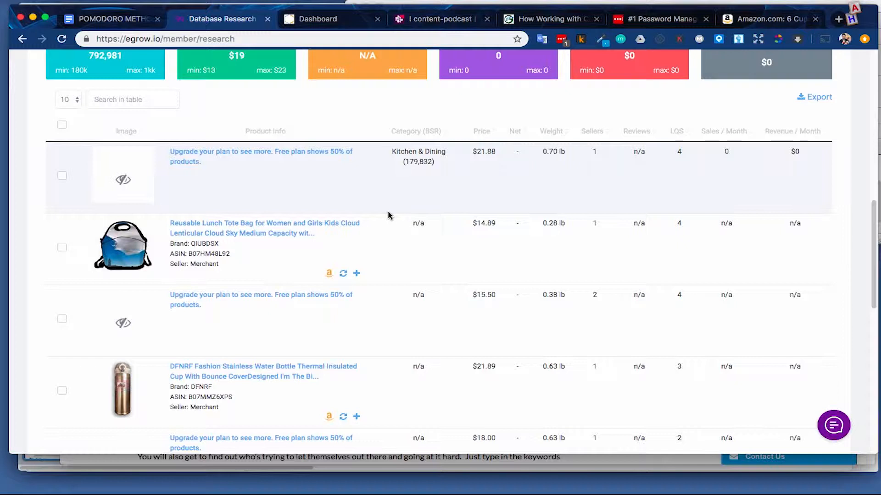
{"action": "mouse_move", "coordinate": [188, 232]}
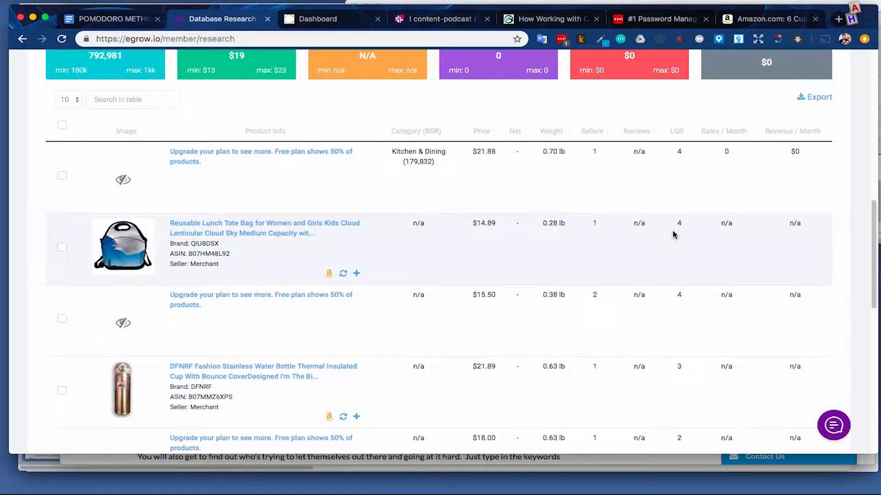
{"action": "mouse_move", "coordinate": [678, 223]}
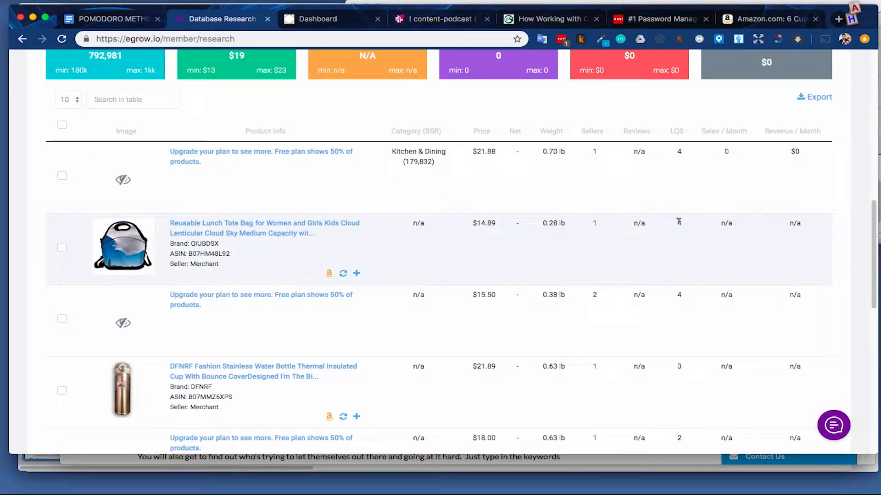
{"action": "mouse_move", "coordinate": [397, 253]}
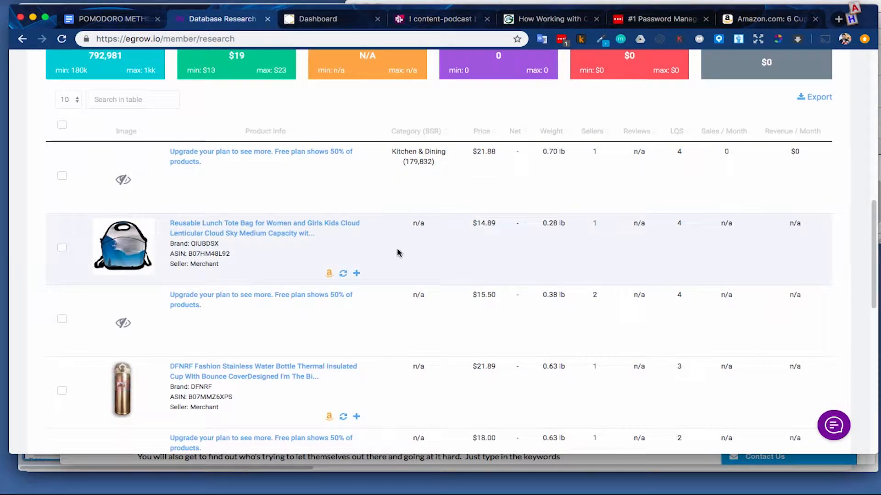
{"action": "mouse_move", "coordinate": [626, 241]}
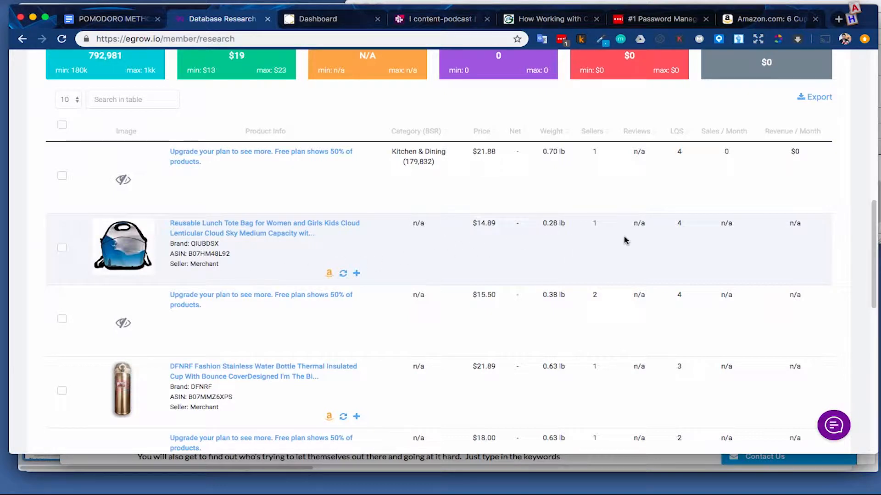
{"action": "scroll", "scroll_direction": "down", "scroll_amount": 3}
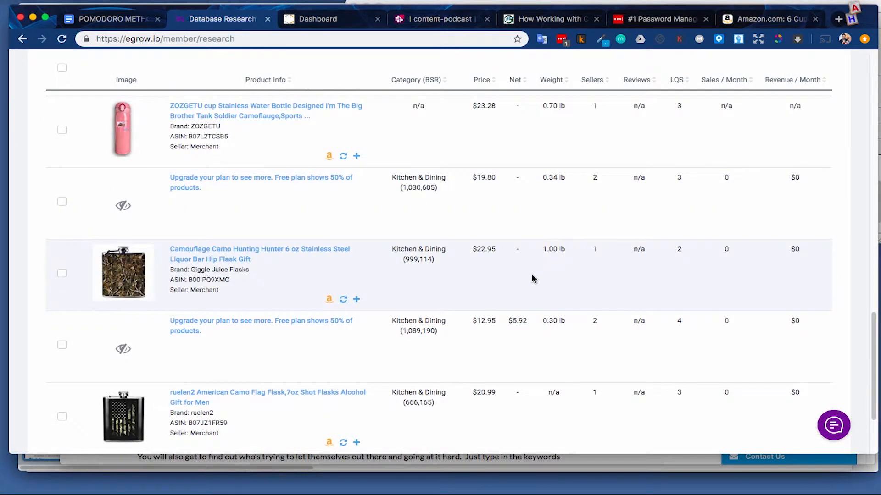
{"action": "scroll", "scroll_direction": "down", "scroll_amount": 3}
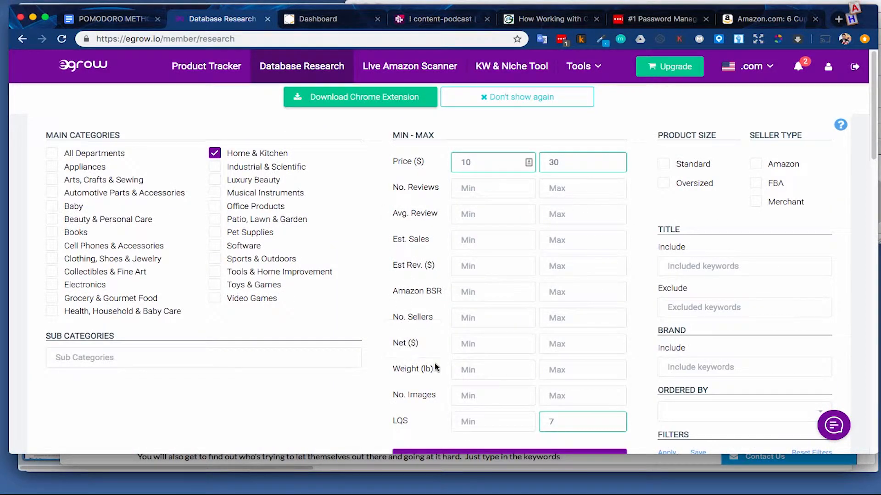
{"action": "mouse_move", "coordinate": [413, 369]}
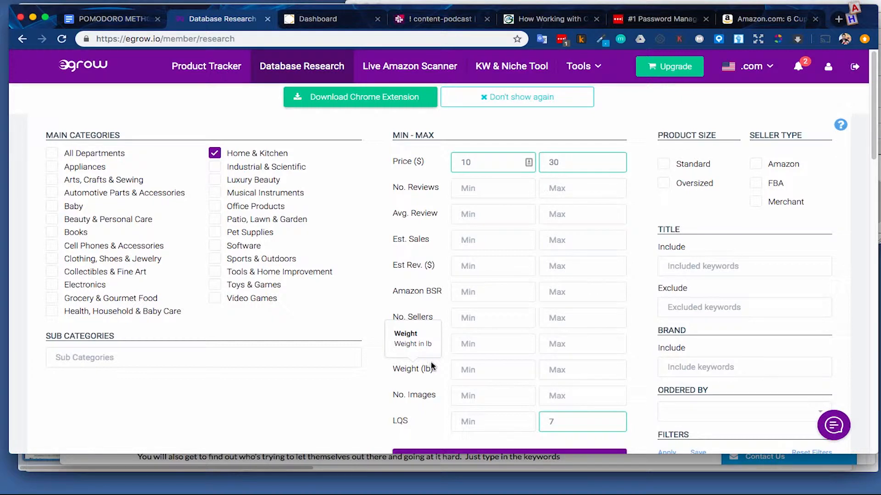
{"action": "mouse_move", "coordinate": [410, 66]}
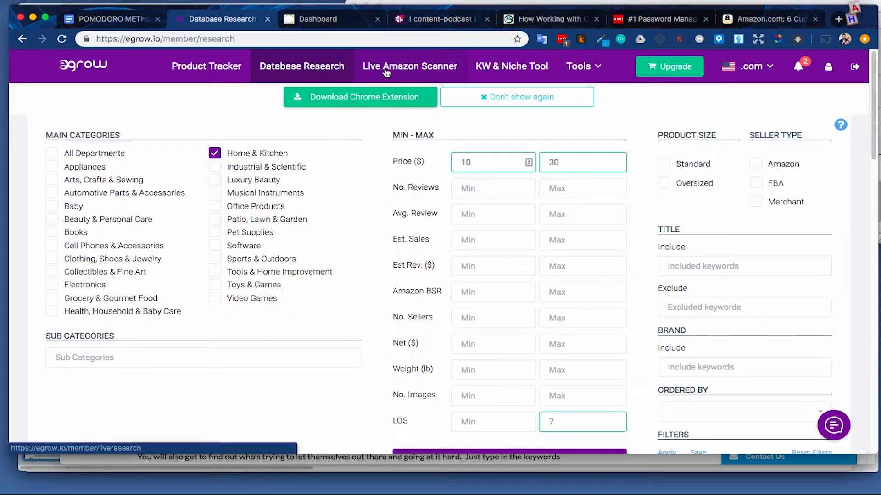
Start a Live Amazon Scanner scan for the keyword 'moka pot'.
{"action": "left_click", "coordinate": [409, 66]}
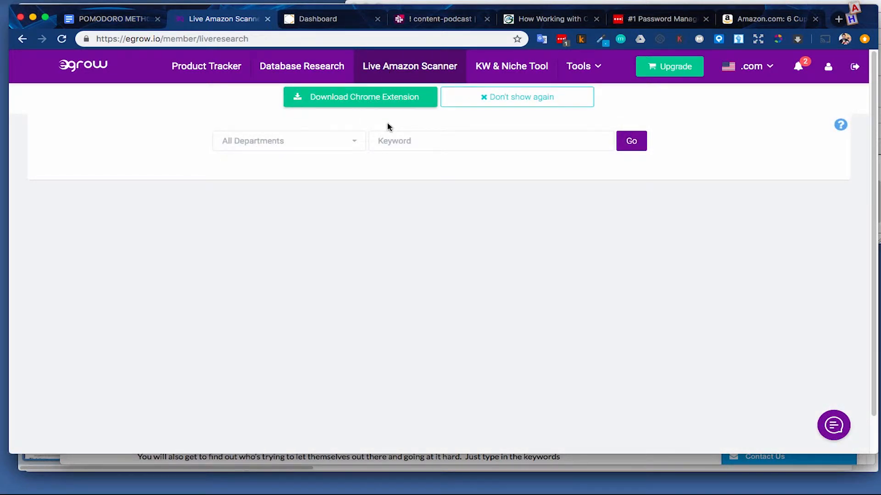
{"action": "mouse_move", "coordinate": [302, 154]}
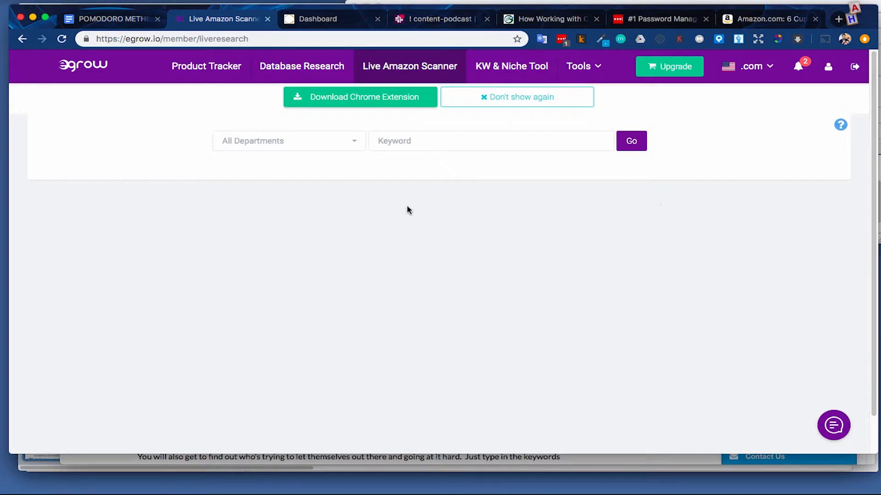
{"action": "type", "text": "moka pot"}
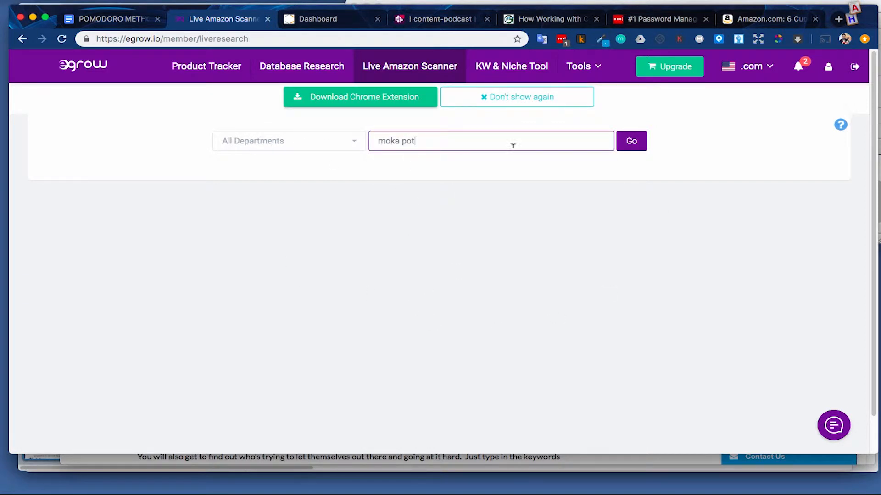
{"action": "left_click", "coordinate": [631, 141]}
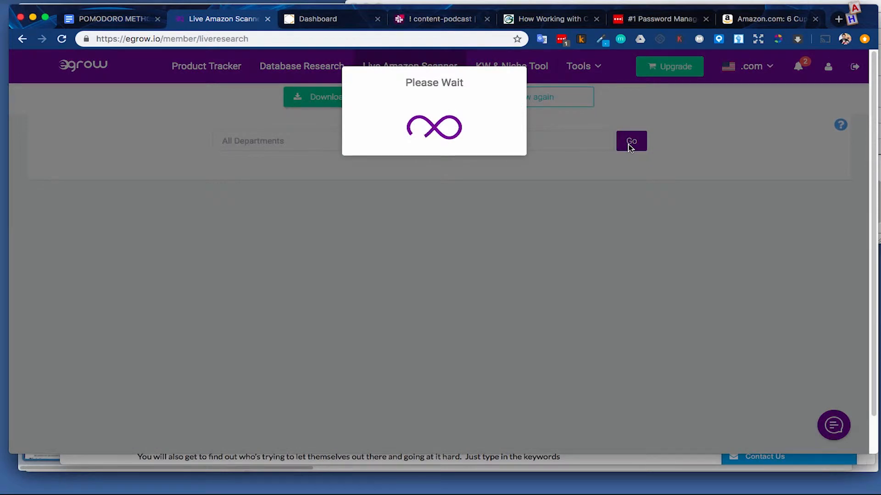
{"action": "left_click", "coordinate": [631, 142]}
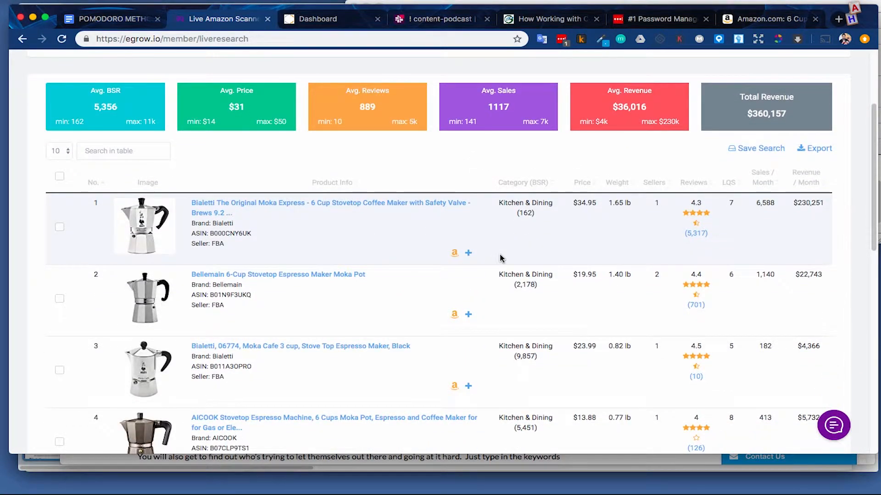
{"action": "scroll", "scroll_direction": "down", "scroll_amount": 3}
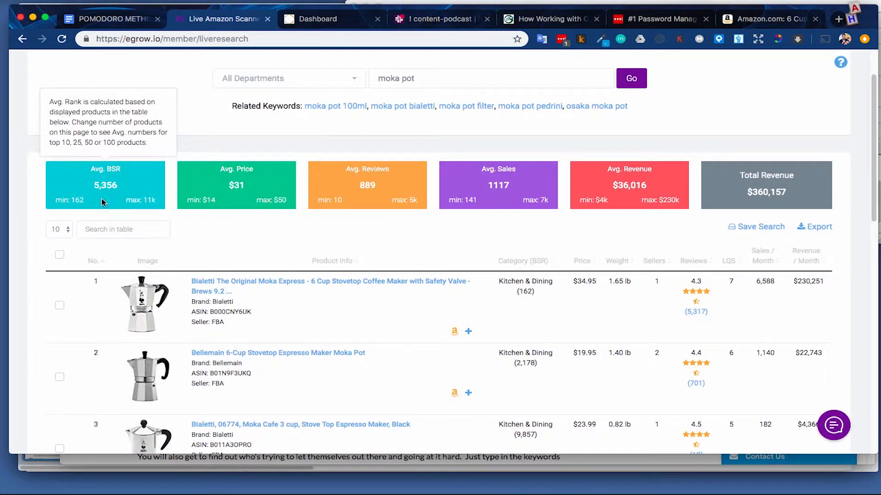
{"action": "mouse_move", "coordinate": [200, 194]}
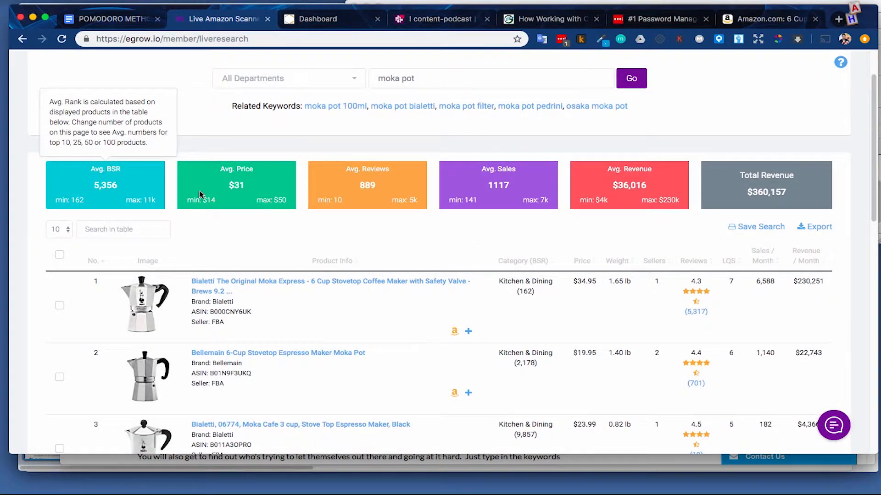
{"action": "mouse_move", "coordinate": [367, 185]}
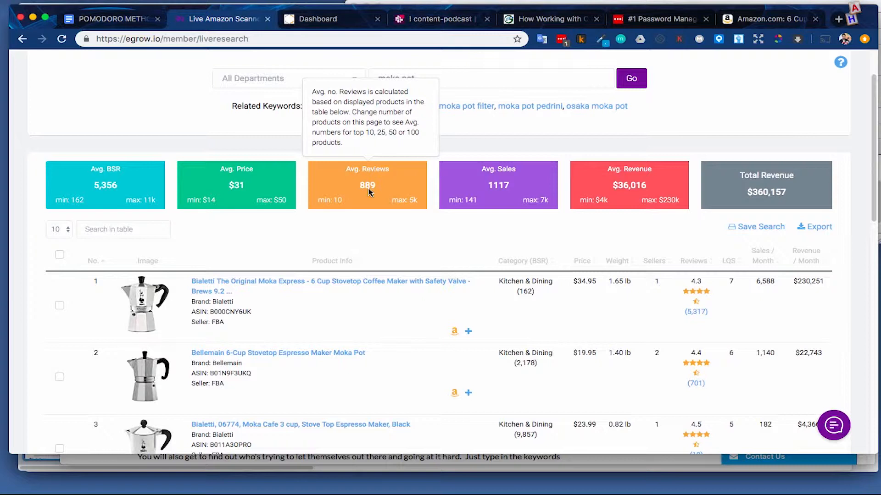
{"action": "mouse_move", "coordinate": [437, 196]}
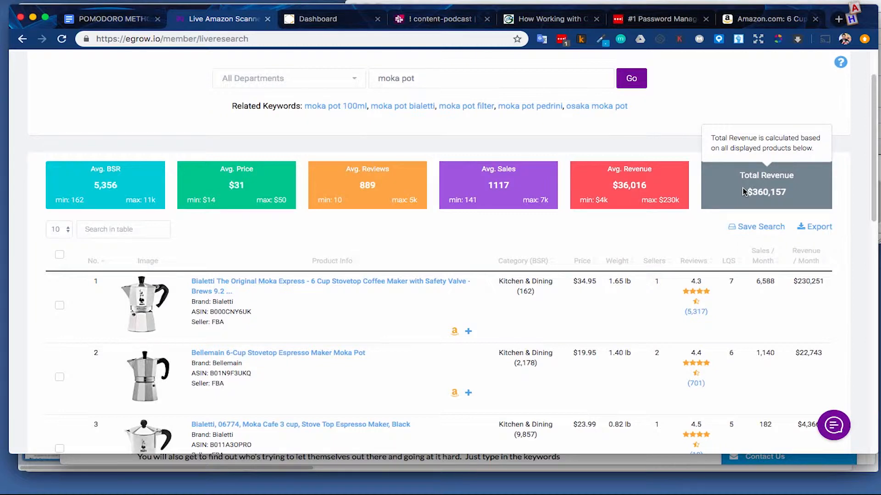
{"action": "mouse_move", "coordinate": [640, 189]}
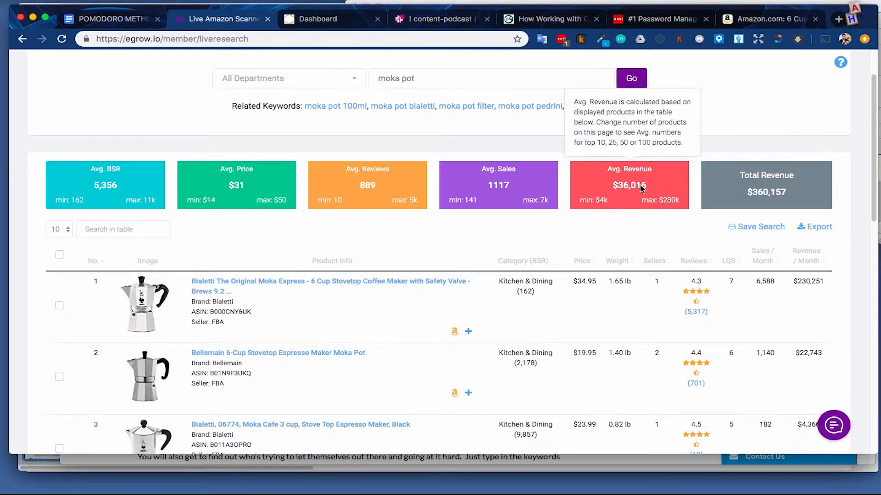
{"action": "scroll", "scroll_direction": "down", "scroll_amount": 3}
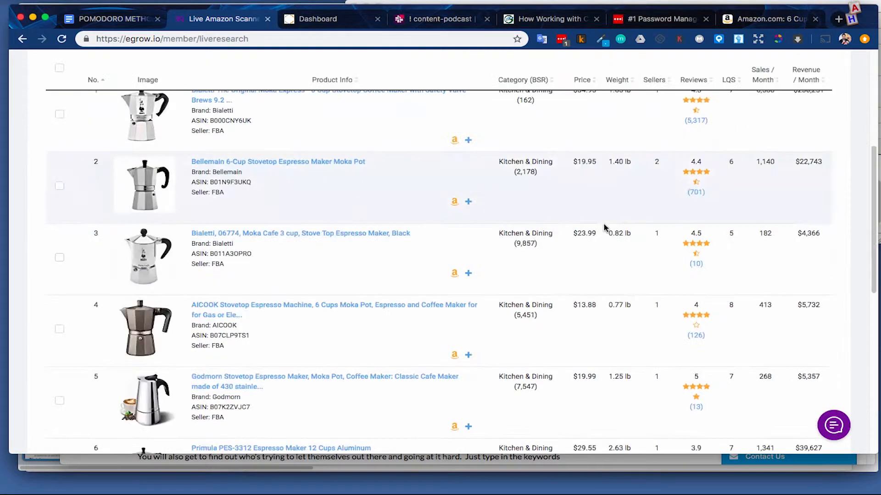
{"action": "scroll", "scroll_direction": "down", "scroll_amount": 3}
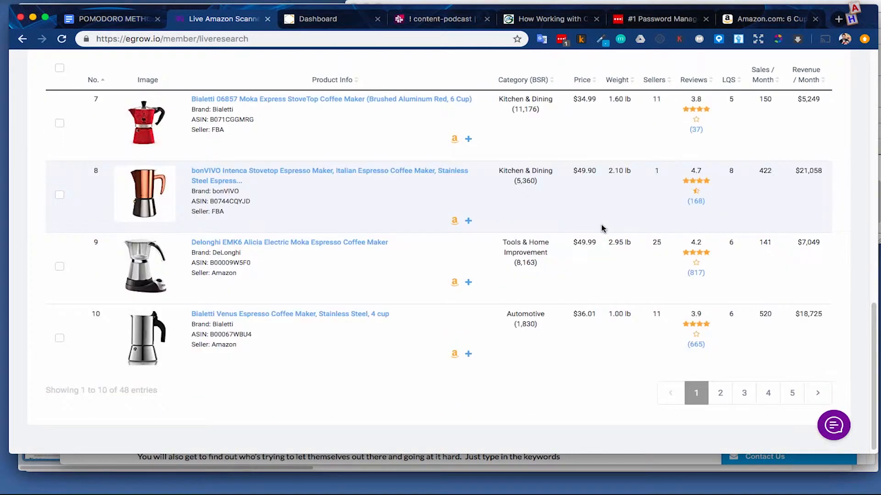
{"action": "scroll", "scroll_direction": "up", "scroll_amount": 3}
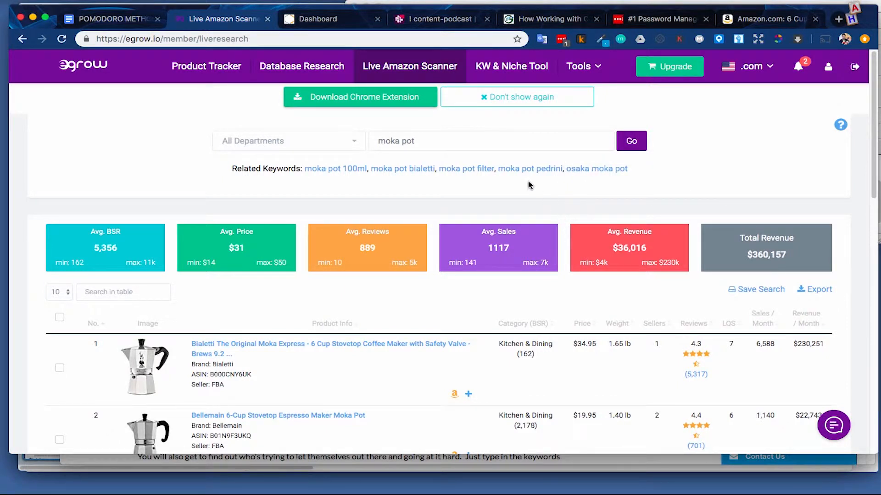
{"action": "mouse_move", "coordinate": [480, 73]}
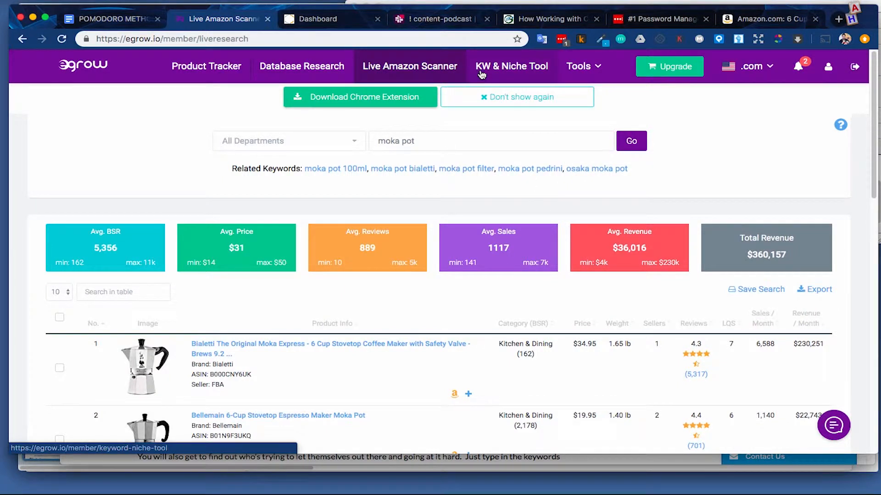
{"action": "left_click", "coordinate": [511, 66]}
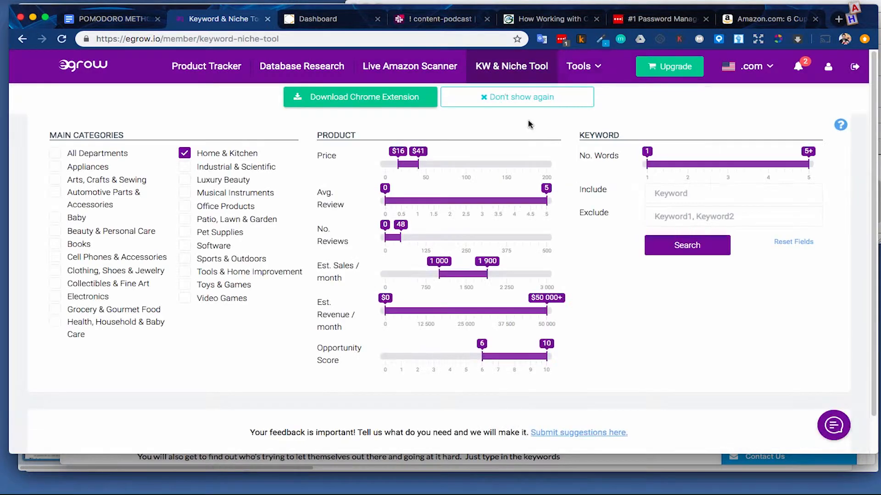
{"action": "mouse_move", "coordinate": [407, 190]}
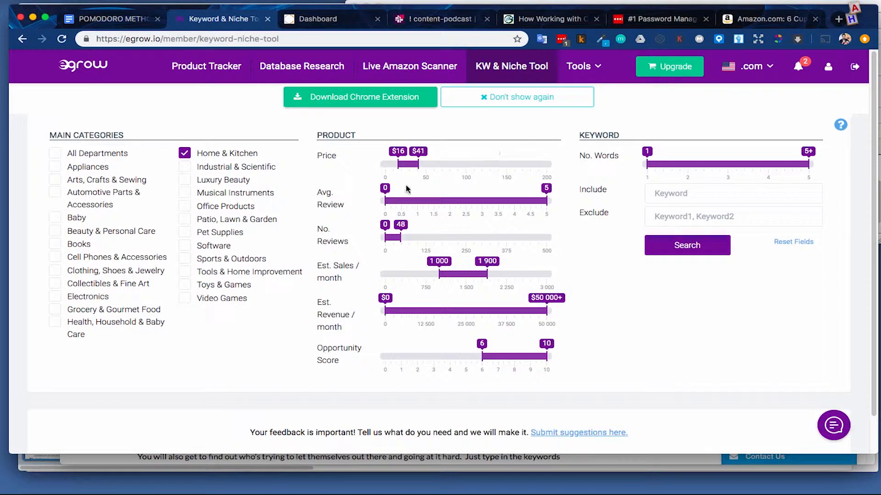
{"action": "mouse_move", "coordinate": [391, 181]}
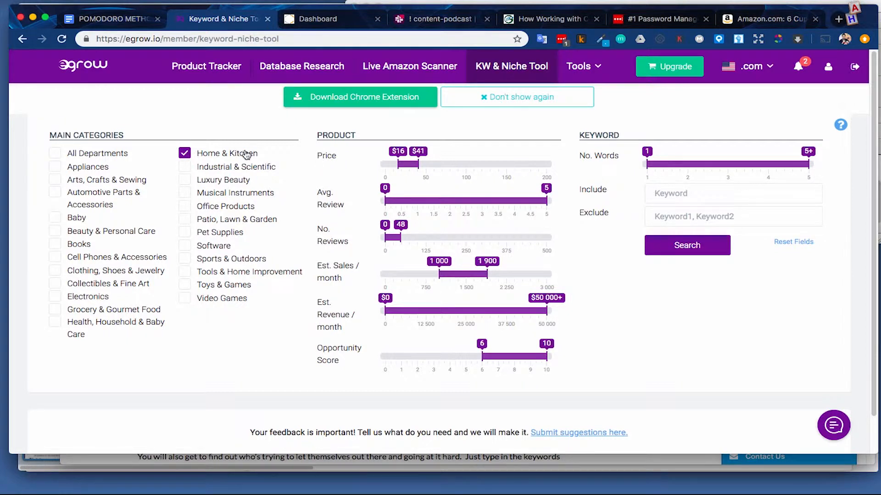
{"action": "mouse_move", "coordinate": [366, 167]}
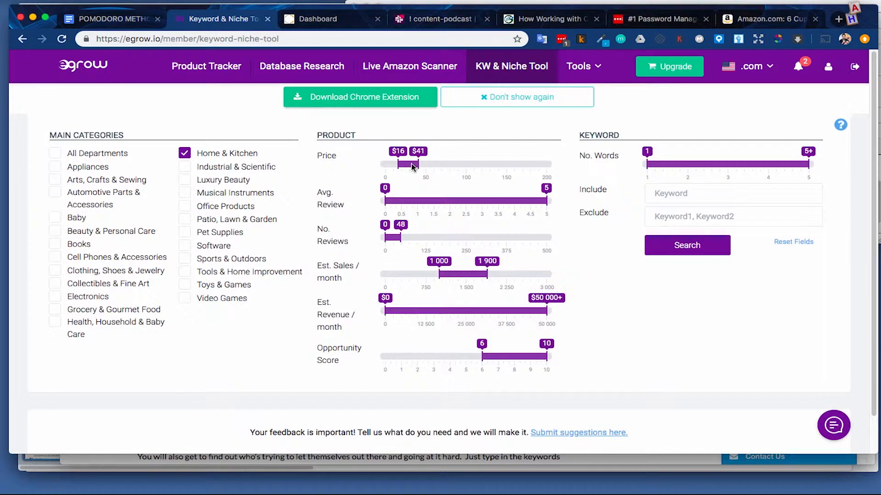
{"action": "mouse_move", "coordinate": [511, 204]}
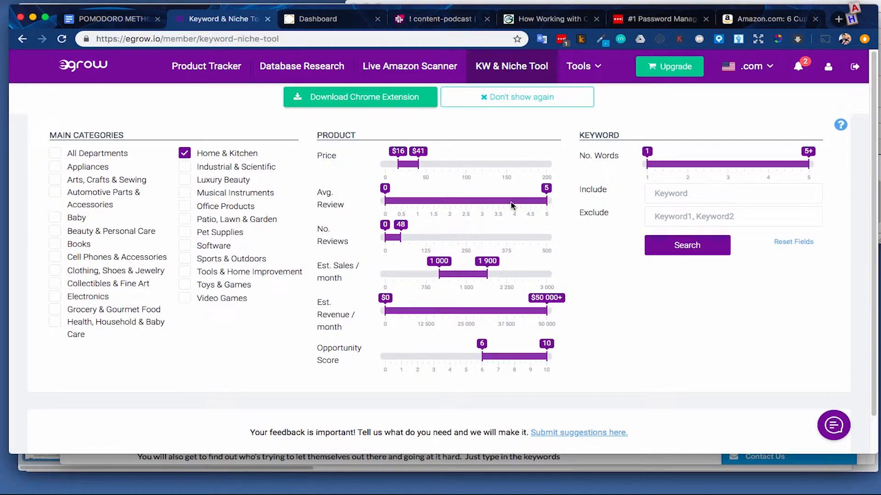
{"action": "mouse_move", "coordinate": [439, 207]}
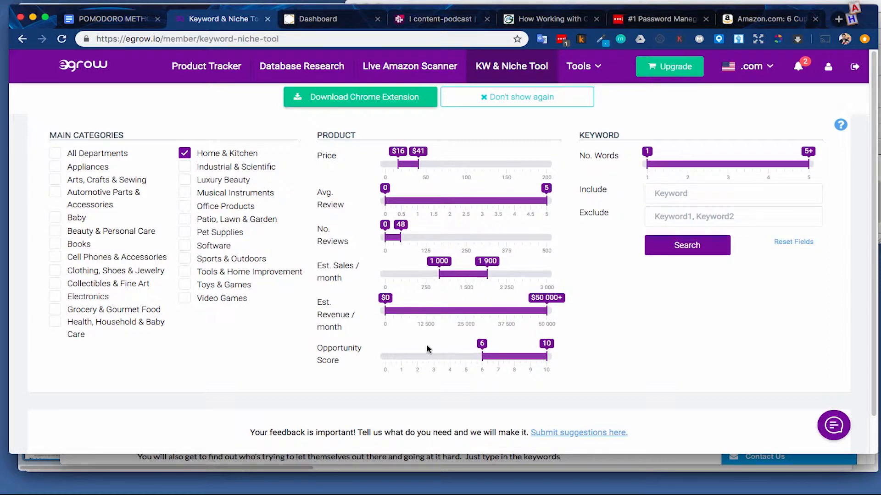
Scroll down the KW & Niche Tool filter sliders and category checkboxes.
{"action": "scroll", "scroll_direction": "down", "scroll_amount": 3}
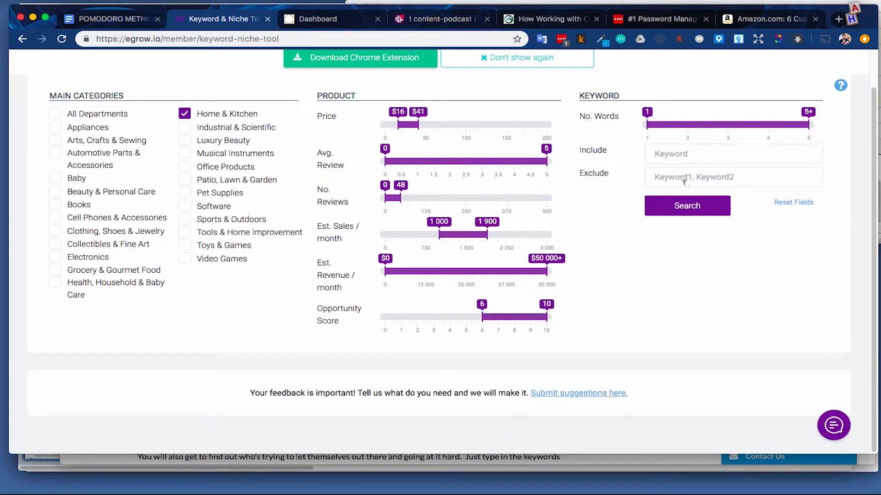
Run the keyword search listing niches such as 'parties plates' and 'valentines gifts bags'.
{"action": "left_click", "coordinate": [686, 206]}
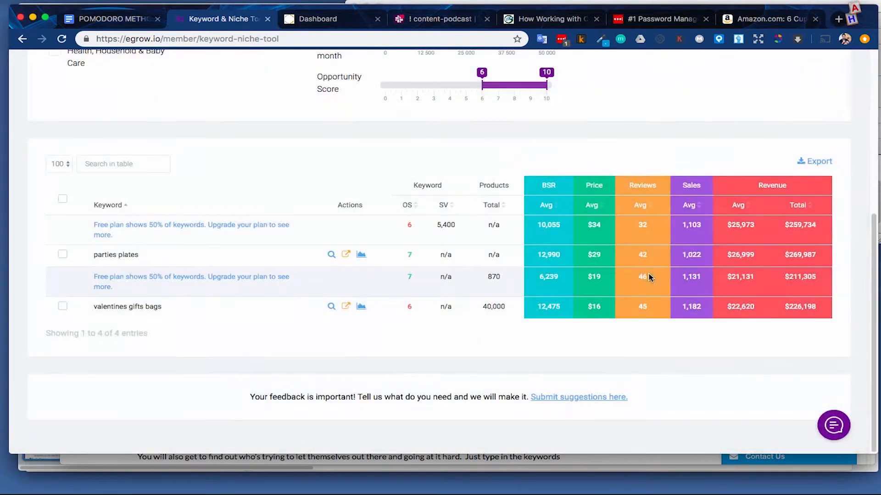
{"action": "mouse_move", "coordinate": [219, 256]}
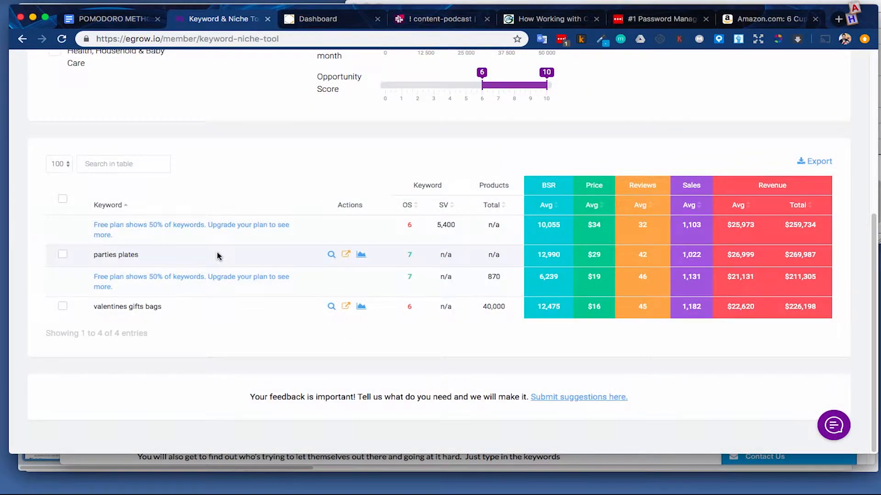
{"action": "mouse_move", "coordinate": [257, 263]}
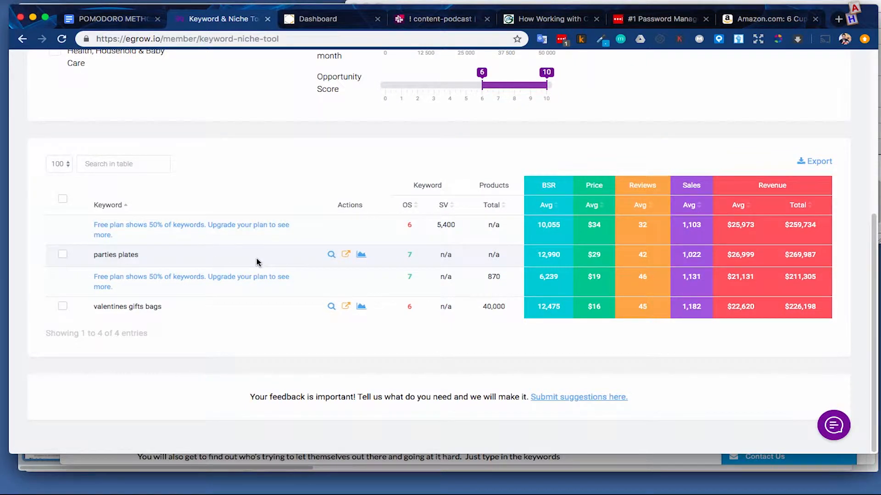
{"action": "mouse_move", "coordinate": [275, 262]}
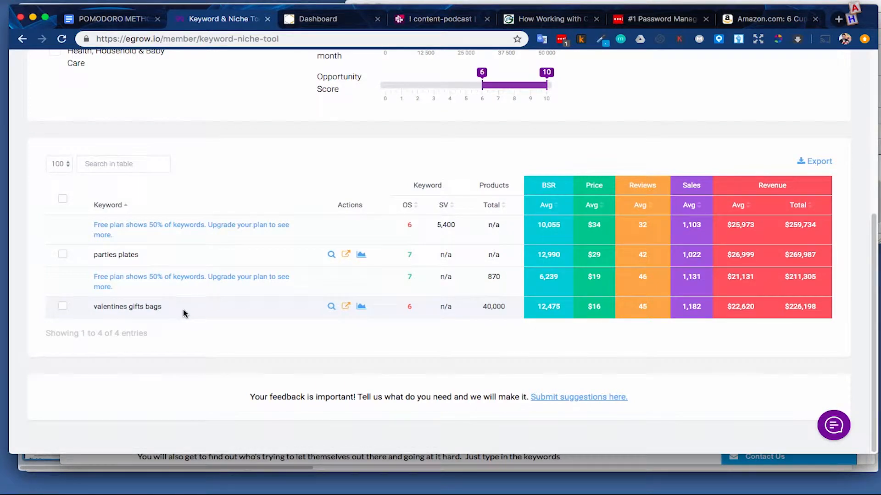
{"action": "scroll", "scroll_direction": "up", "scroll_amount": 3}
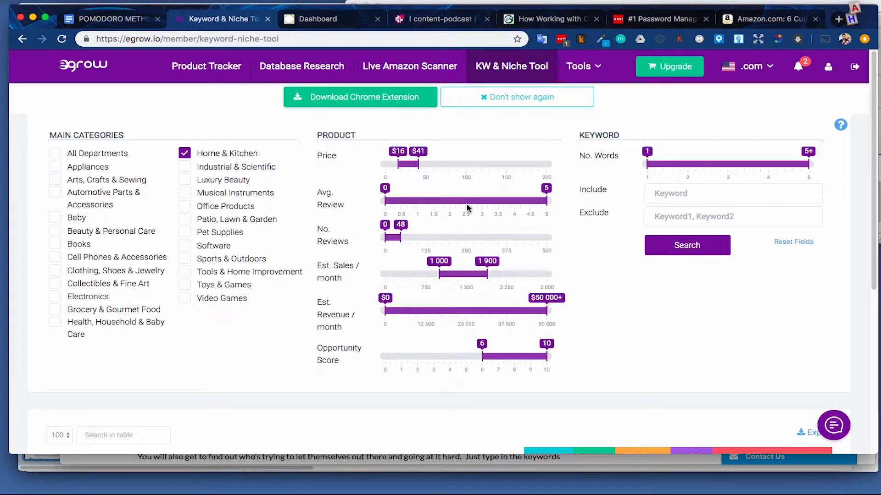
{"action": "mouse_move", "coordinate": [449, 209]}
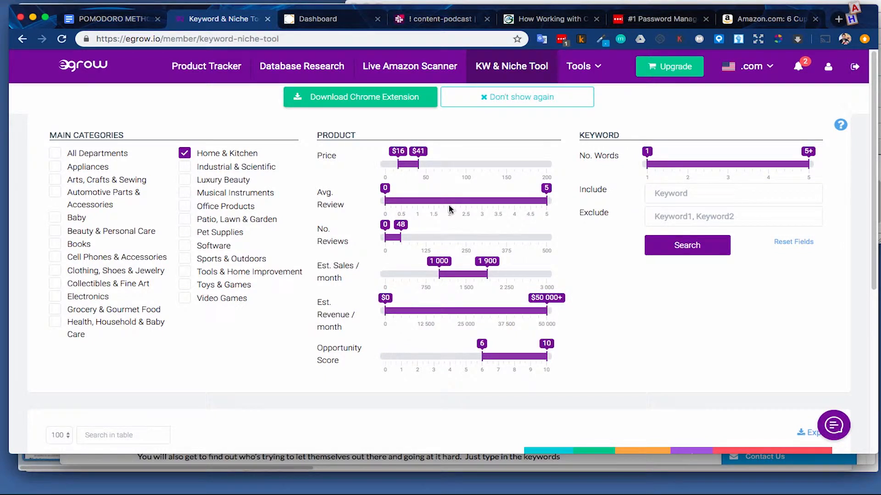
{"action": "mouse_move", "coordinate": [429, 193]}
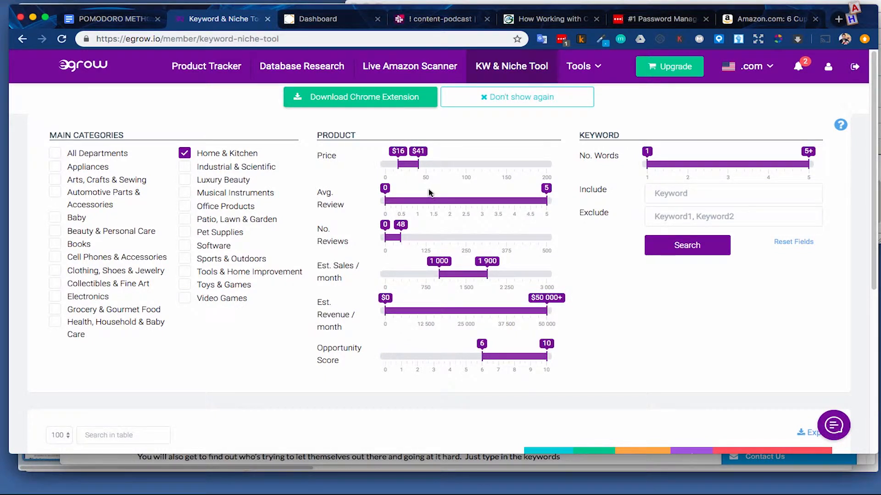